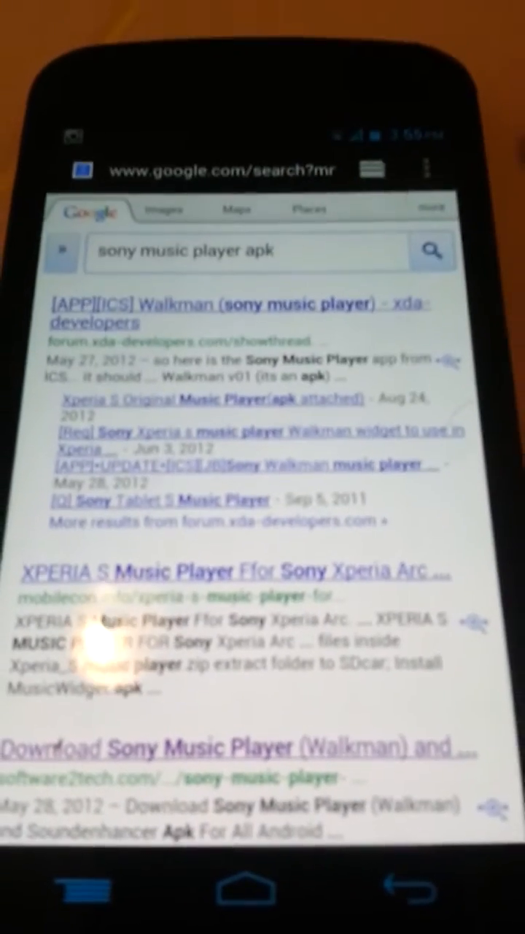
# Step: Scroll the Google results for 'sony music player apk' toward the xda-developers link
pyautogui.scroll(-3)
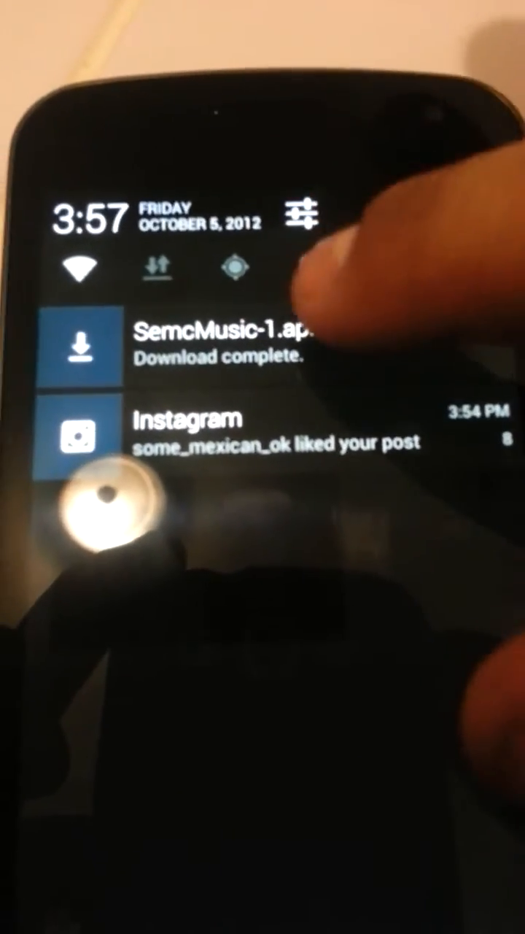
# Step: Install SemcMusic-1.apk from the download notification, confirming it replaces the existing app
pyautogui.click(219, 347)
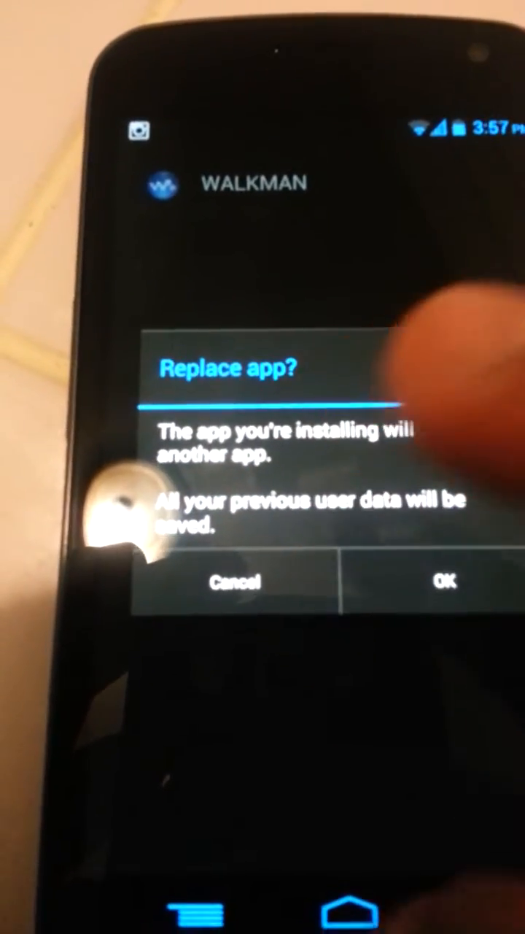
pyautogui.click(234, 580)
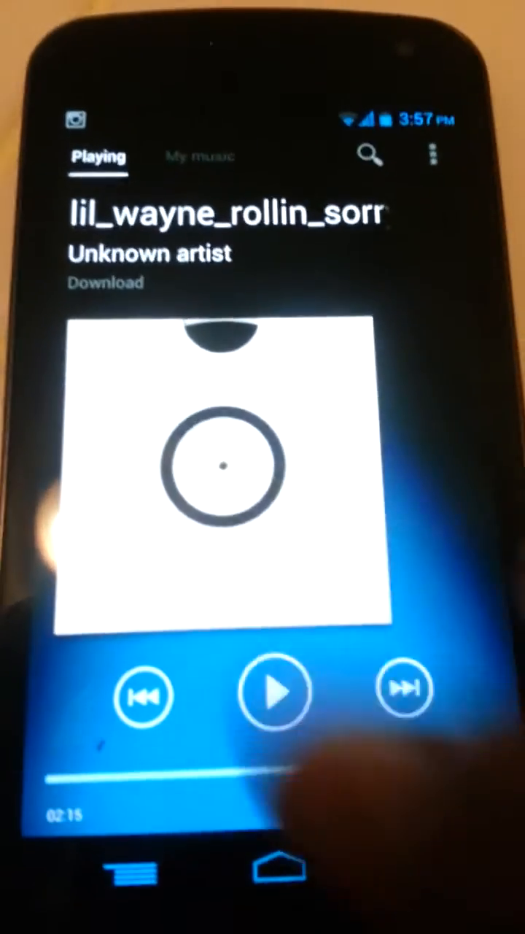
# Step: Start playback of the downloaded track on Walkman's Playing screen
pyautogui.click(198, 156)
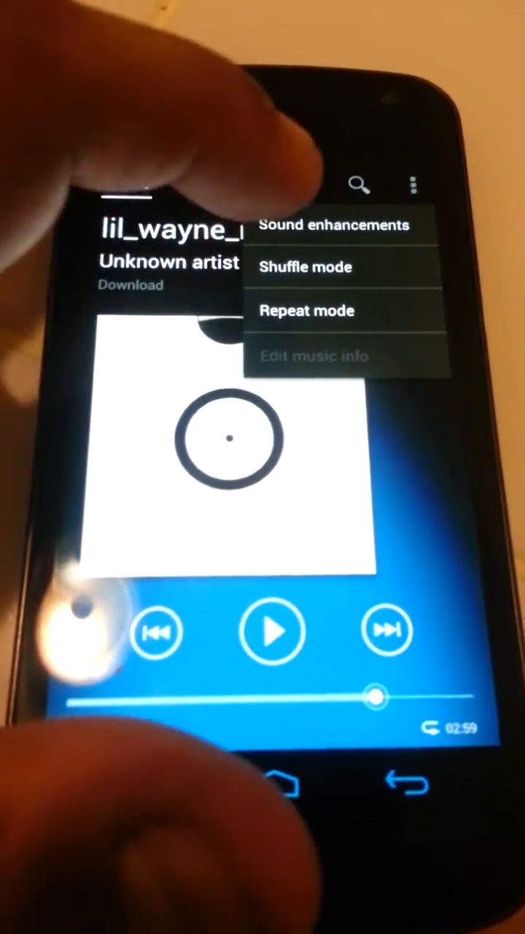
# Step: Choose Sound enhancements to show DSPManager's Speaker bass boost and equalizer bands
pyautogui.click(334, 225)
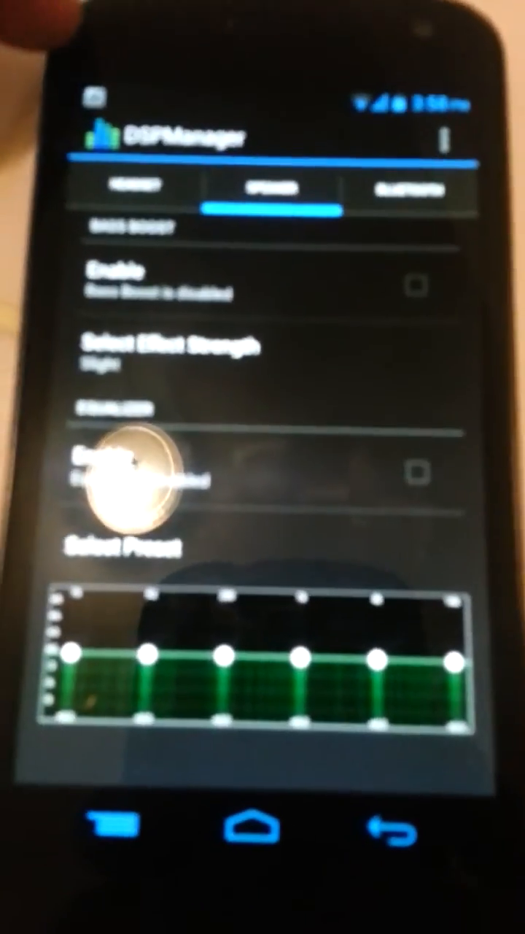